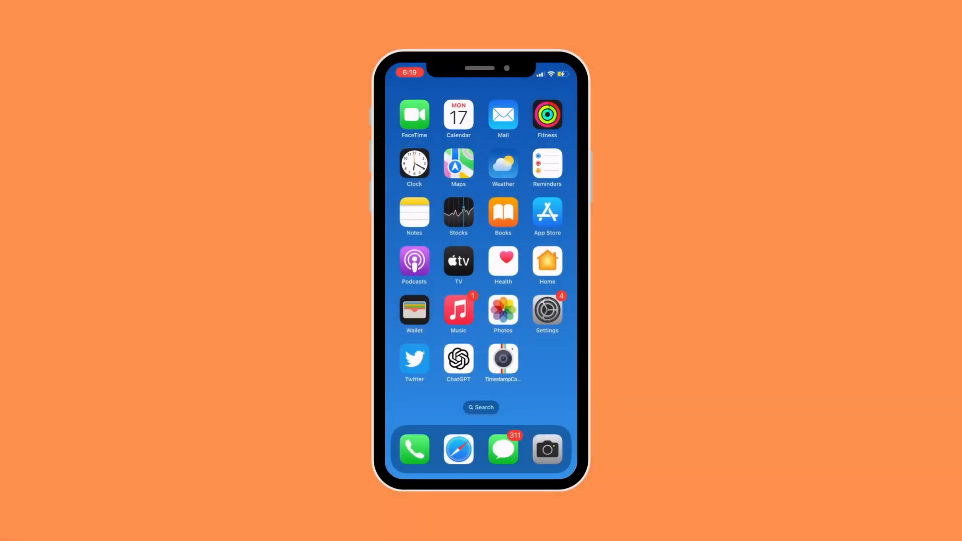
Launch Twitter and bring up the SampleAccount account side menu
{"action": "left_click", "coordinate": [414, 359]}
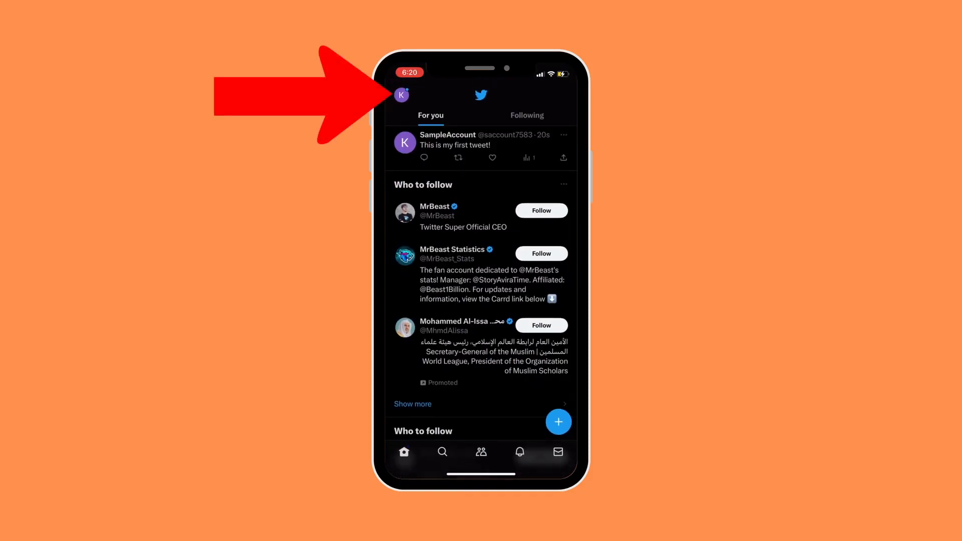
{"action": "left_click", "coordinate": [402, 95]}
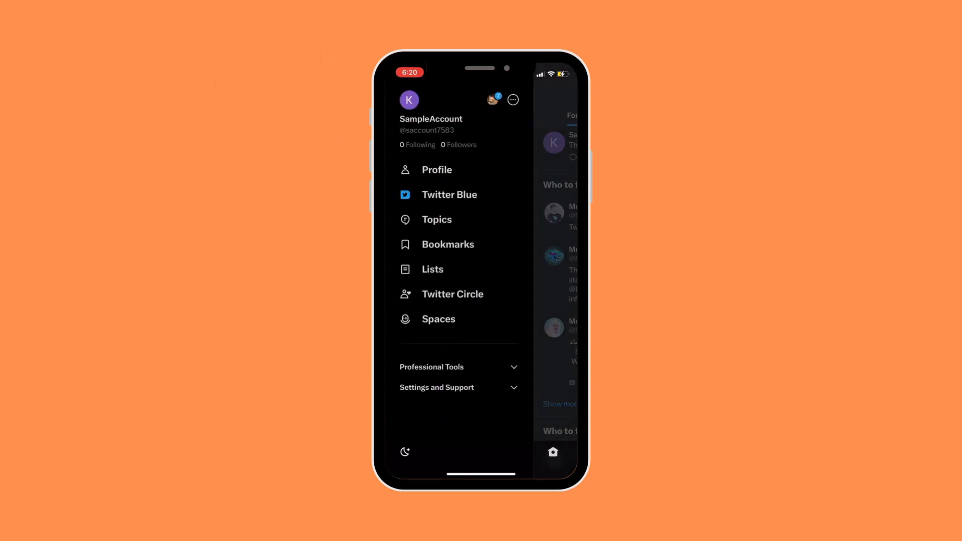
Go to the SampleAccount profile page showing the tweet 'This is my first tweet!'
{"action": "left_click", "coordinate": [436, 170]}
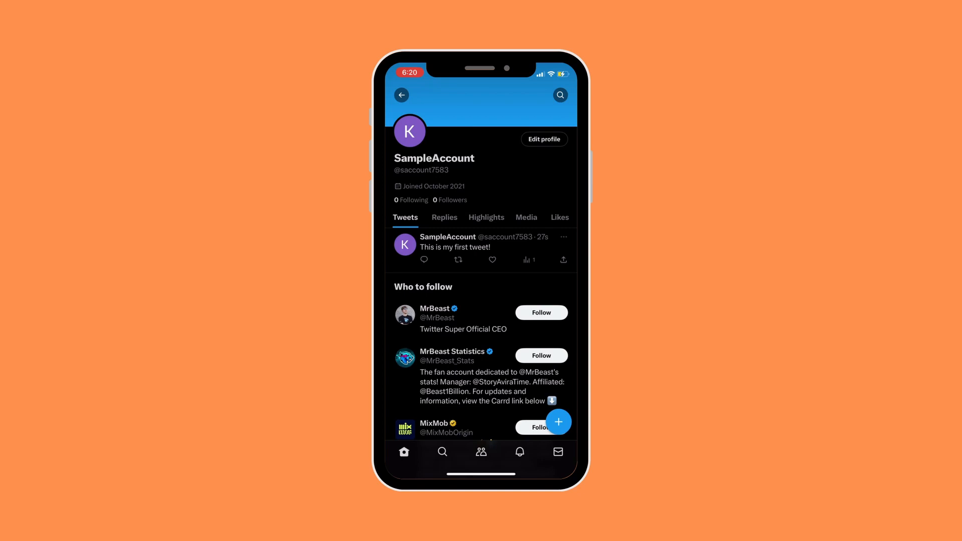
{"action": "left_click", "coordinate": [563, 236]}
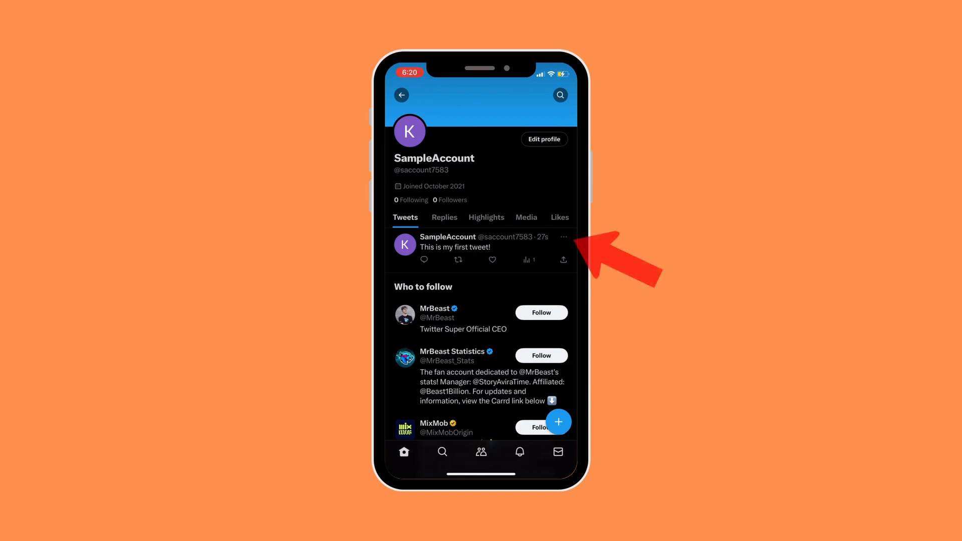
Pin 'This is my first tweet!' via its options menu and confirm so it shows as Pinned Tweet
{"action": "left_click", "coordinate": [562, 236]}
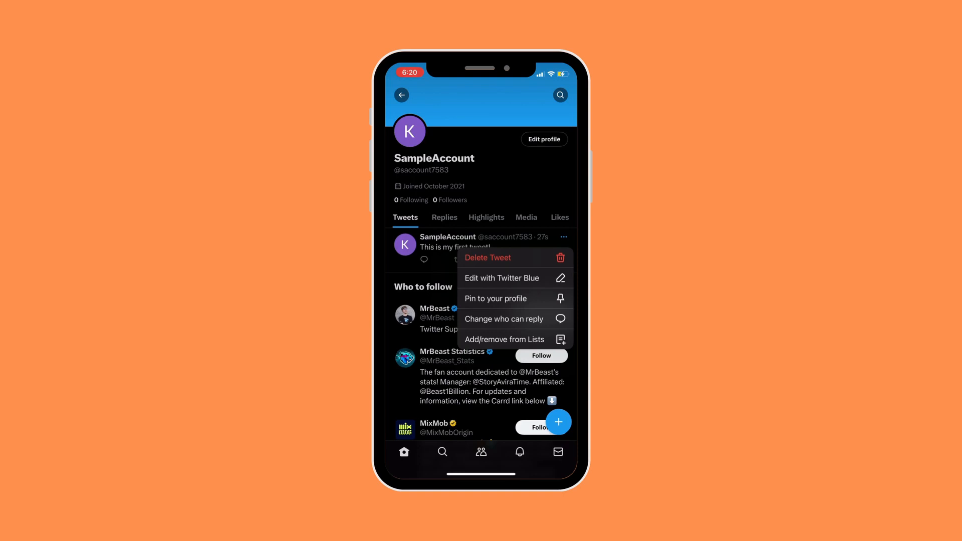
{"action": "left_click", "coordinate": [496, 299]}
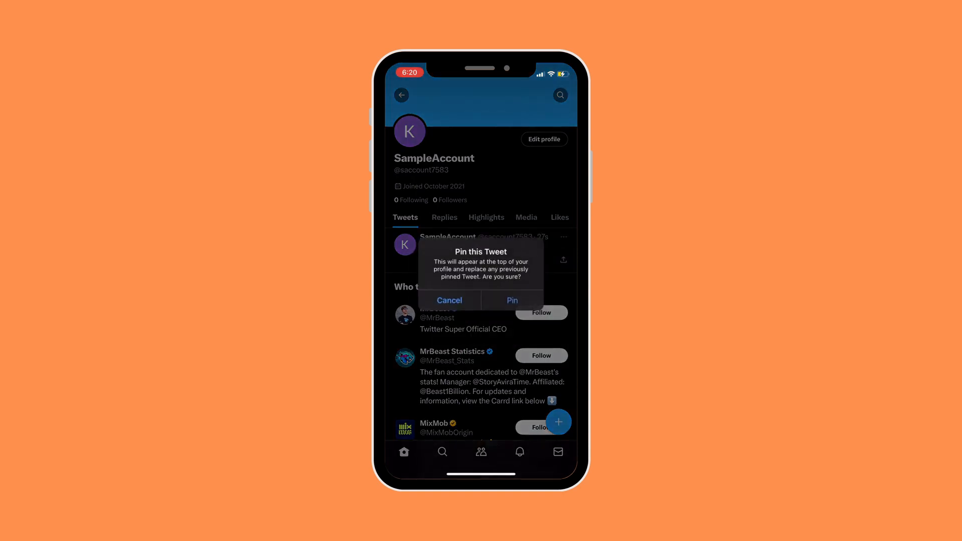
{"action": "left_click", "coordinate": [512, 300]}
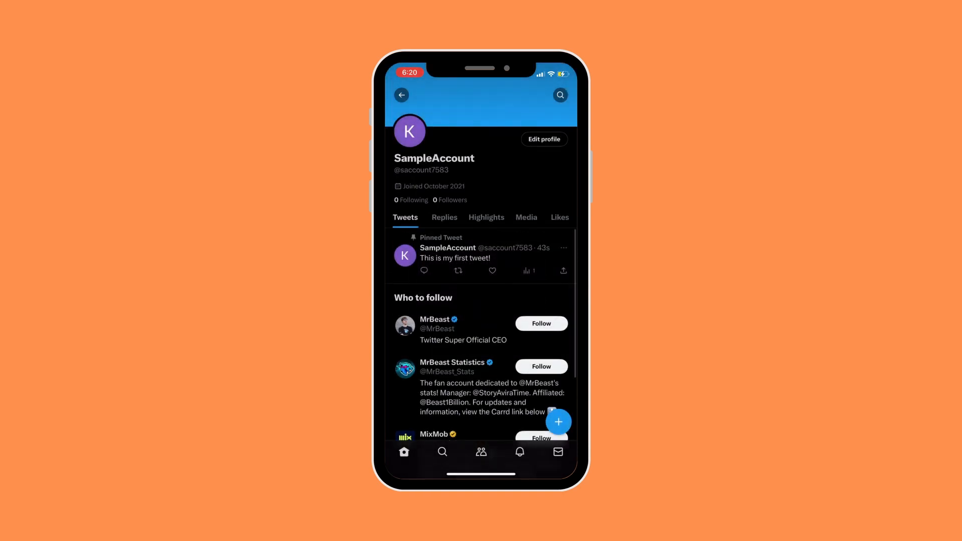